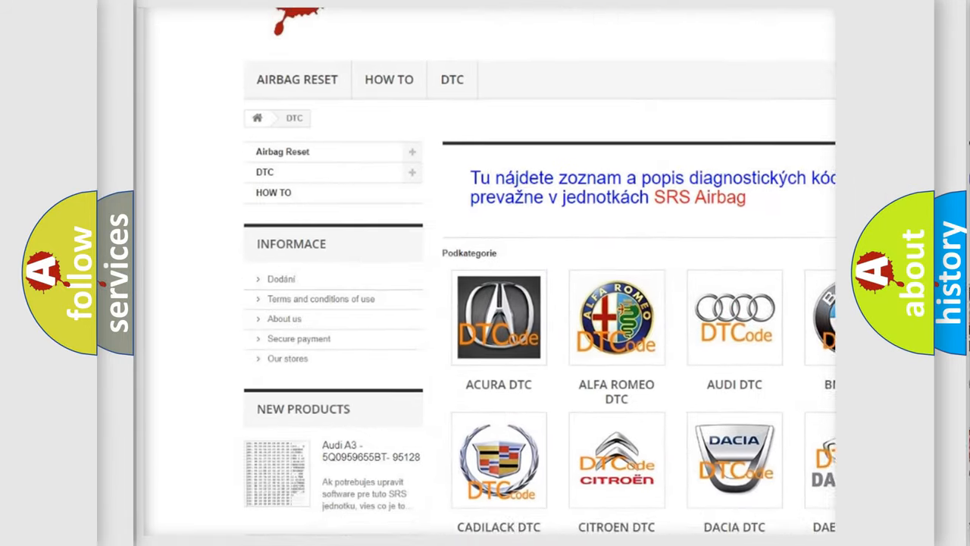
Scroll the airbagreset.sk DTC page past the brand tiles to the airbag DTC code list.
{"action": "scroll", "scroll_direction": "down", "scroll_amount": 3}
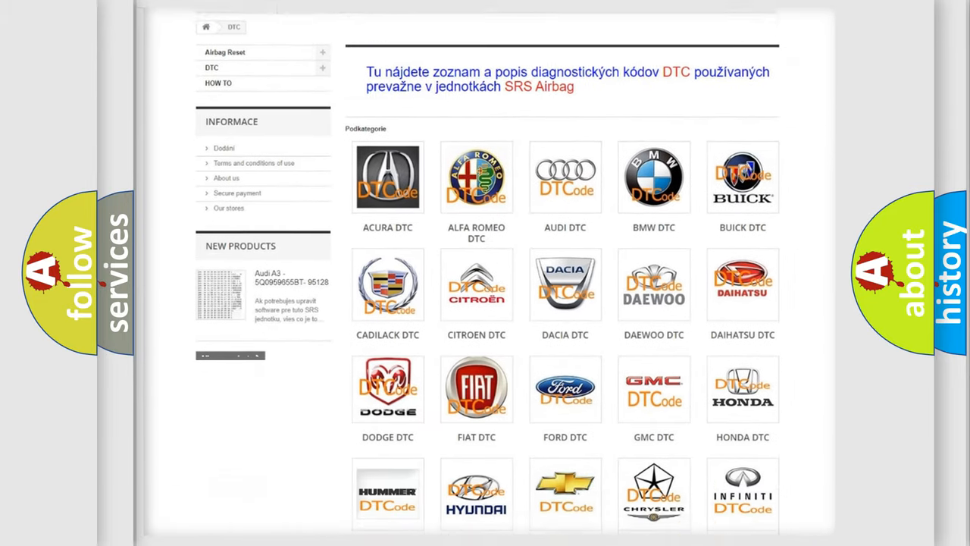
{"action": "scroll", "scroll_direction": "down", "scroll_amount": 3}
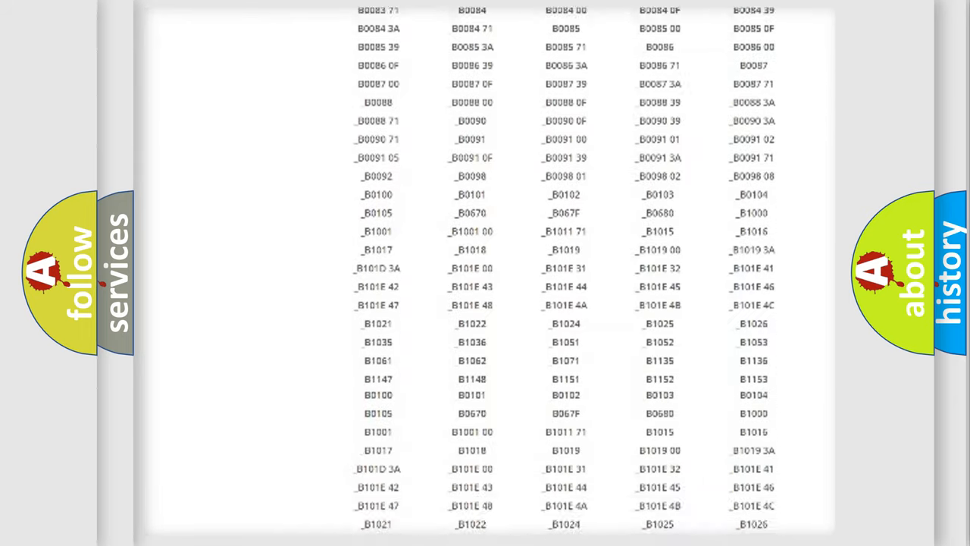
{"action": "scroll", "scroll_direction": "up", "scroll_amount": 3}
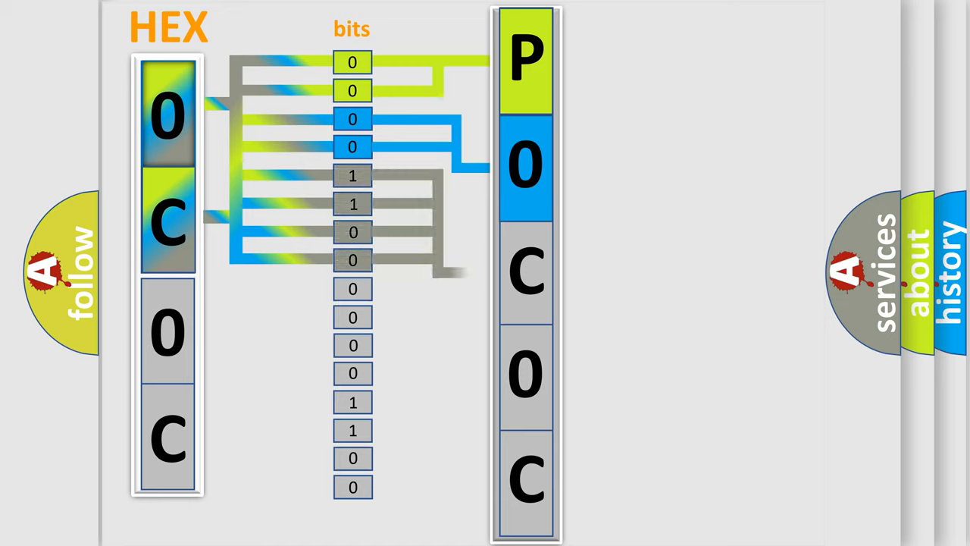
Reveal the binary-to-hex table (0000 = 0 through 1111 = F) beside the P0C0C diagram.
{"action": "left_click", "coordinate": [525, 270]}
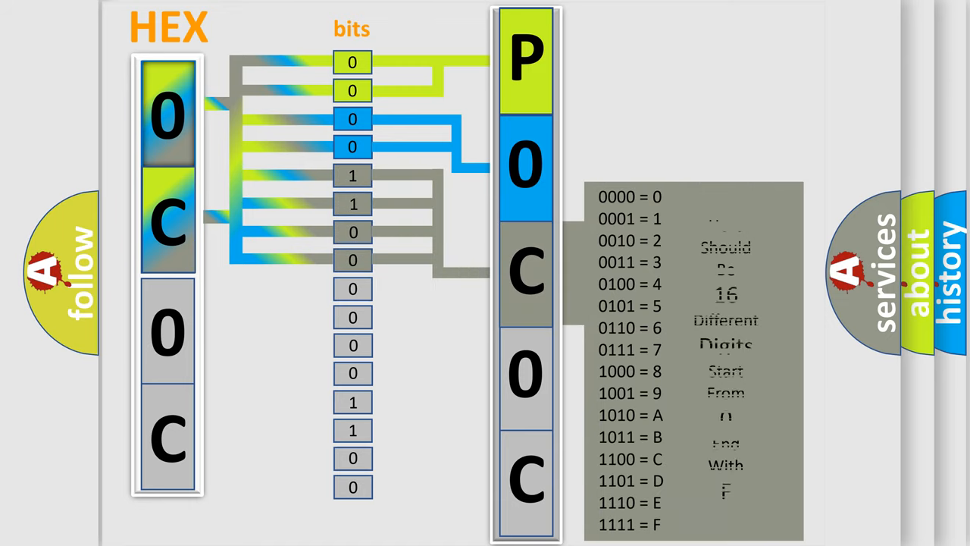